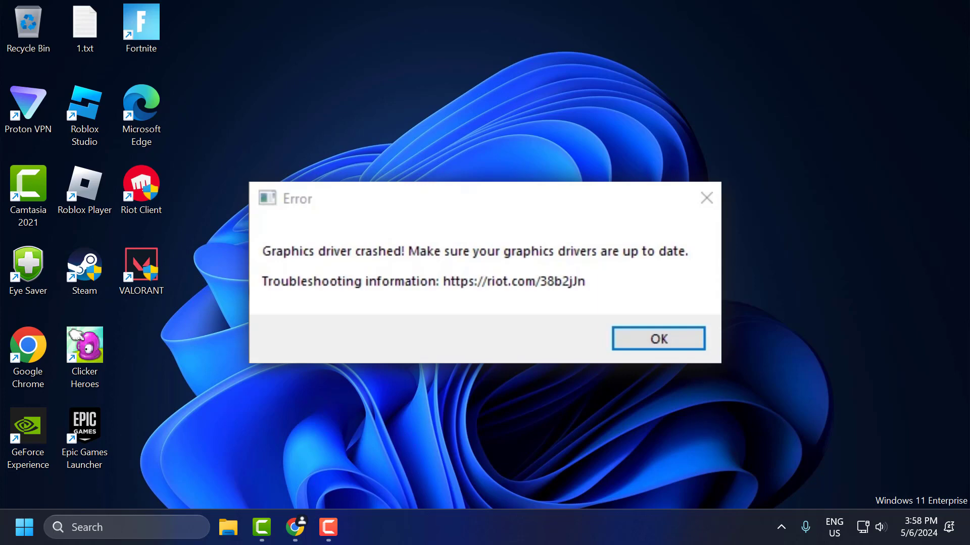
Dismiss the VALORANT 'Graphics driver crashed!' error, leaving the desktop clear
left_click(657, 339)
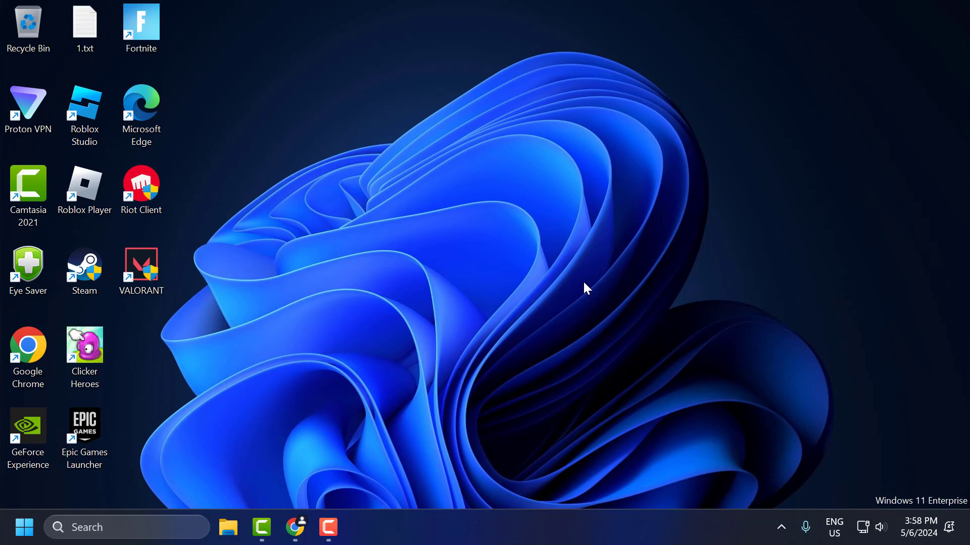
mouse_move(345, 431)
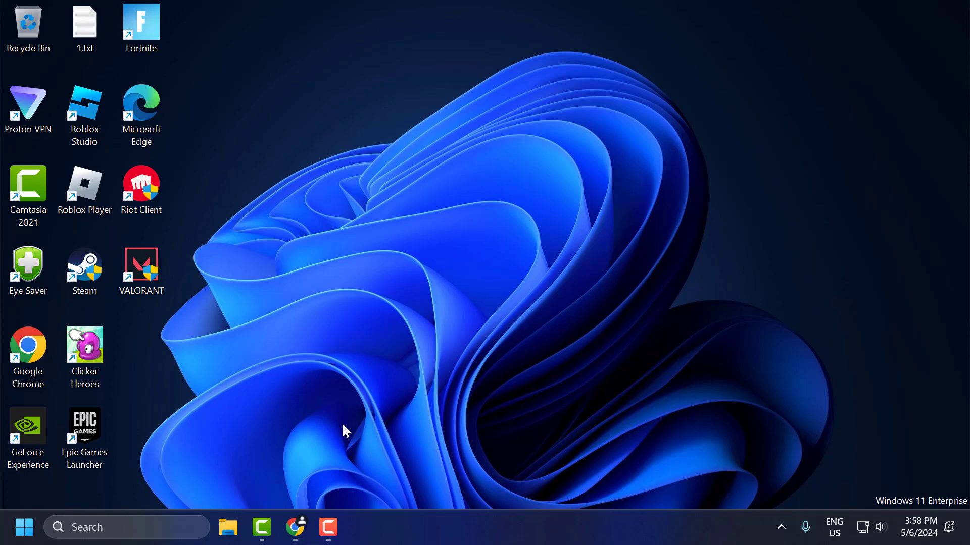
Search NVIDIA drivers for GeForce 700 Series, GeForce GT 710, Windows 11
left_click(294, 527)
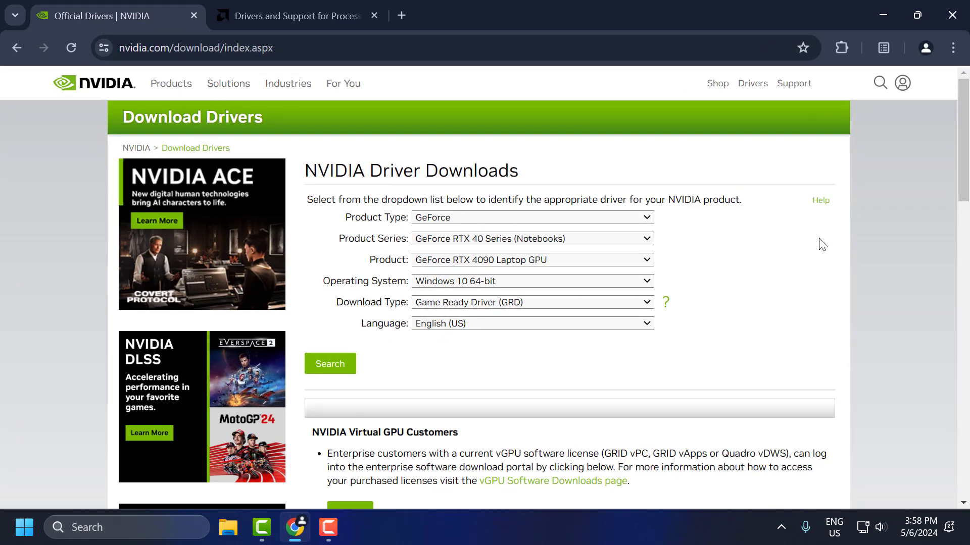
mouse_move(621, 219)
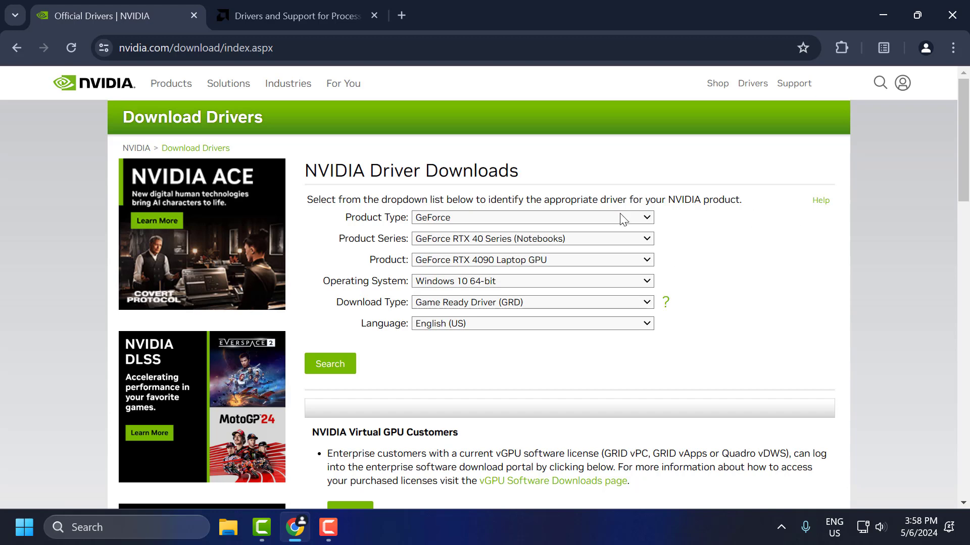
mouse_move(434, 234)
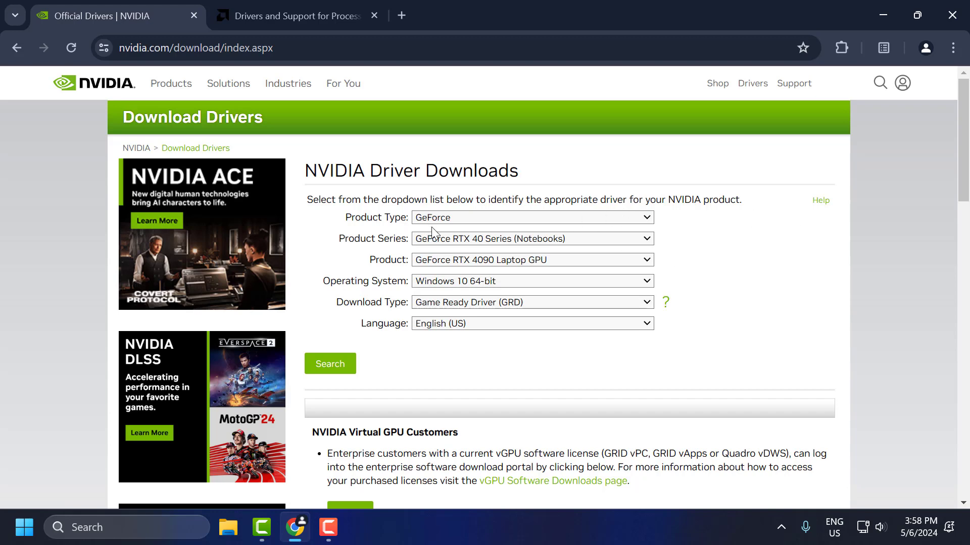
mouse_move(465, 245)
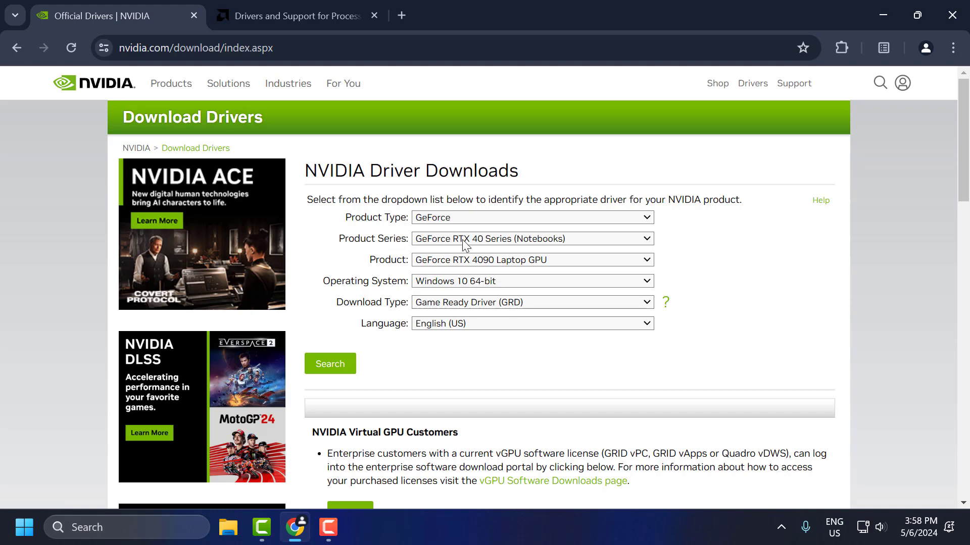
left_click(530, 239)
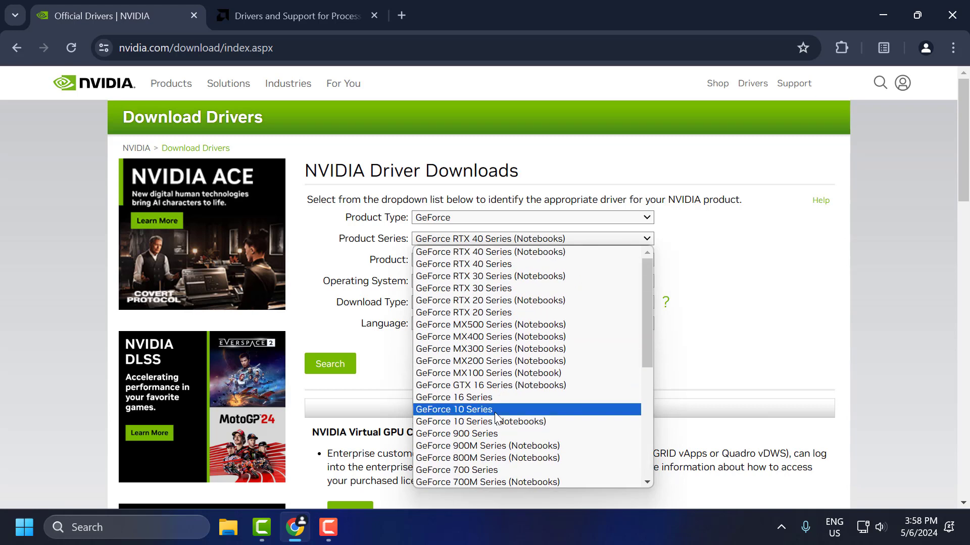
left_click(457, 470)
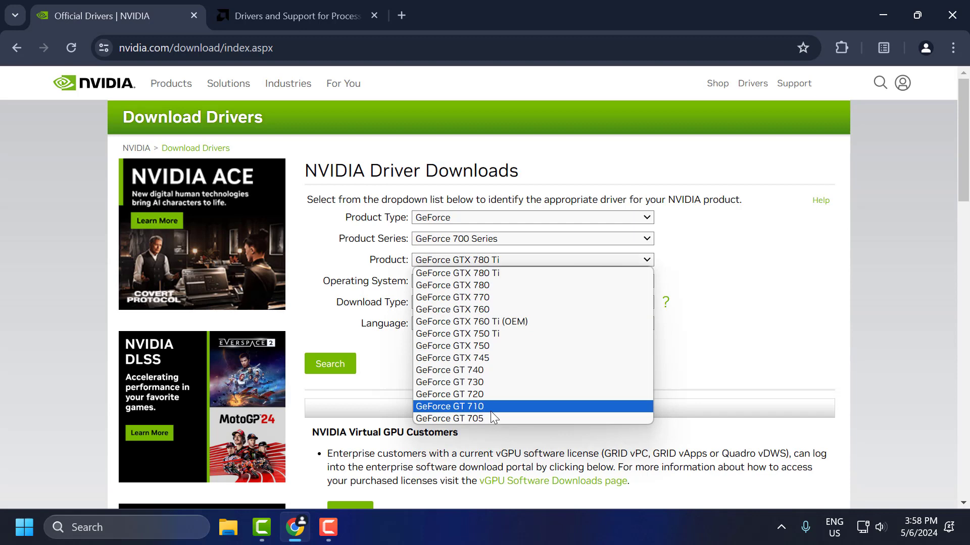
left_click(448, 406)
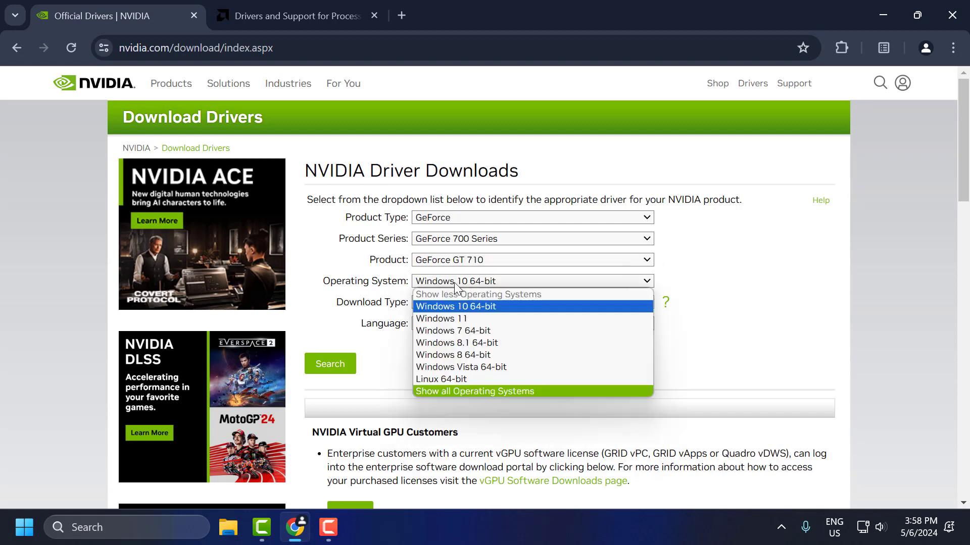
left_click(441, 318)
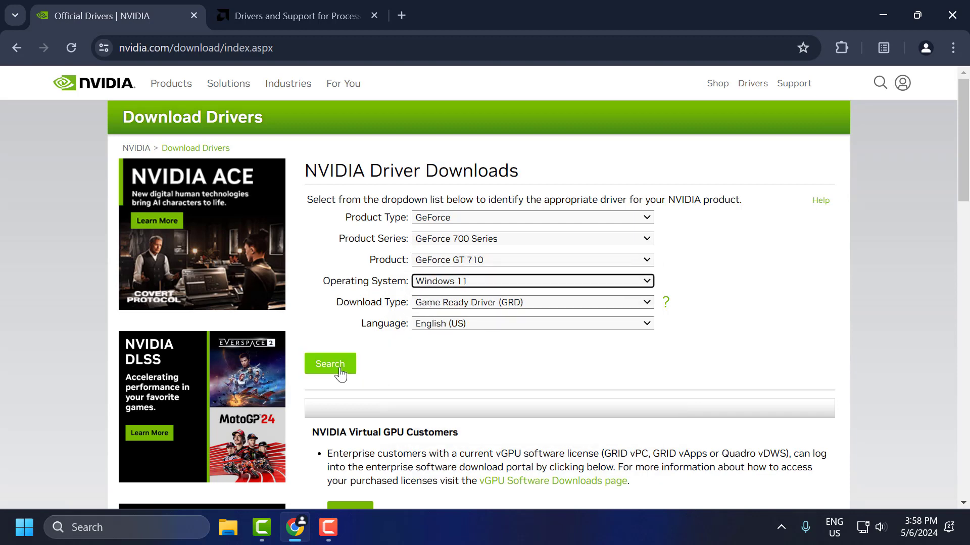
left_click(329, 364)
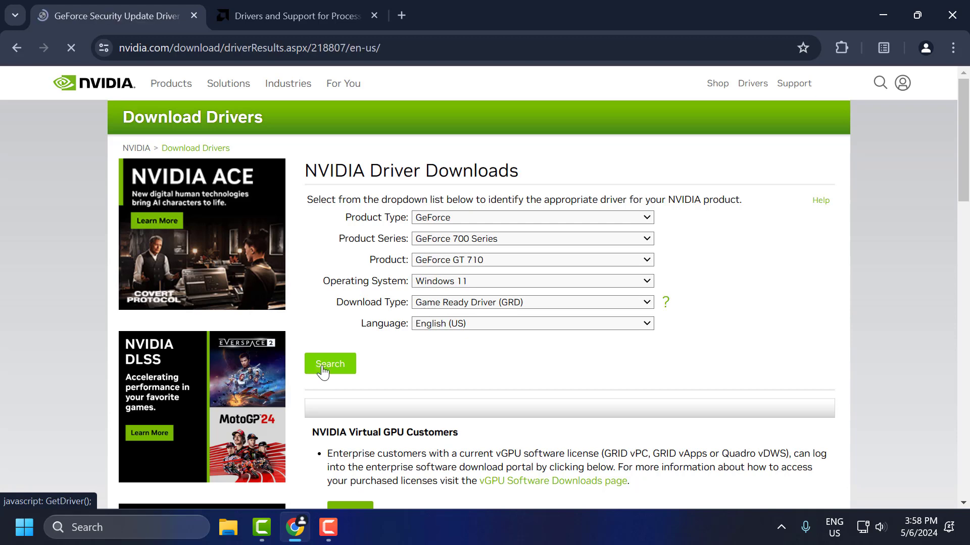
Start the GeForce 474.82 Security Update Driver download and move to AMD's support page
left_click(329, 364)
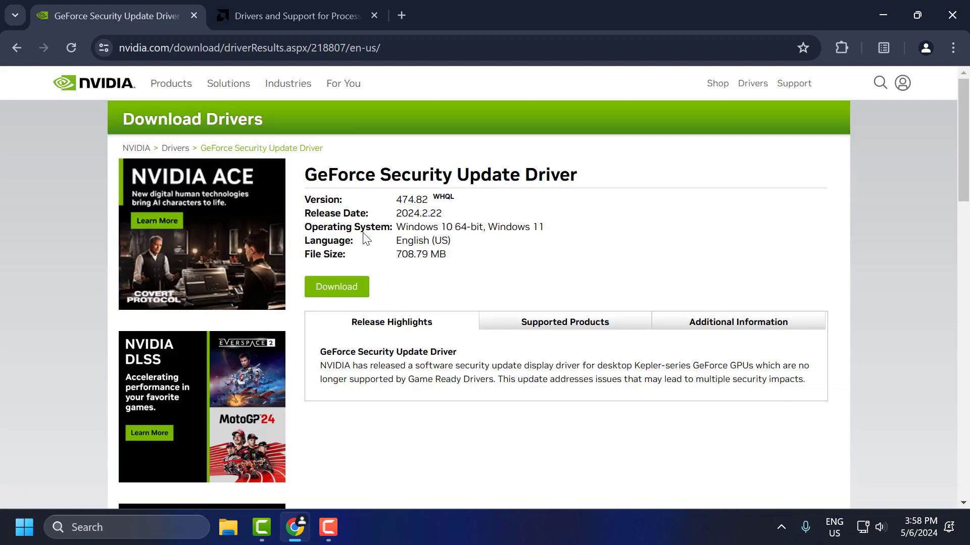
mouse_move(352, 197)
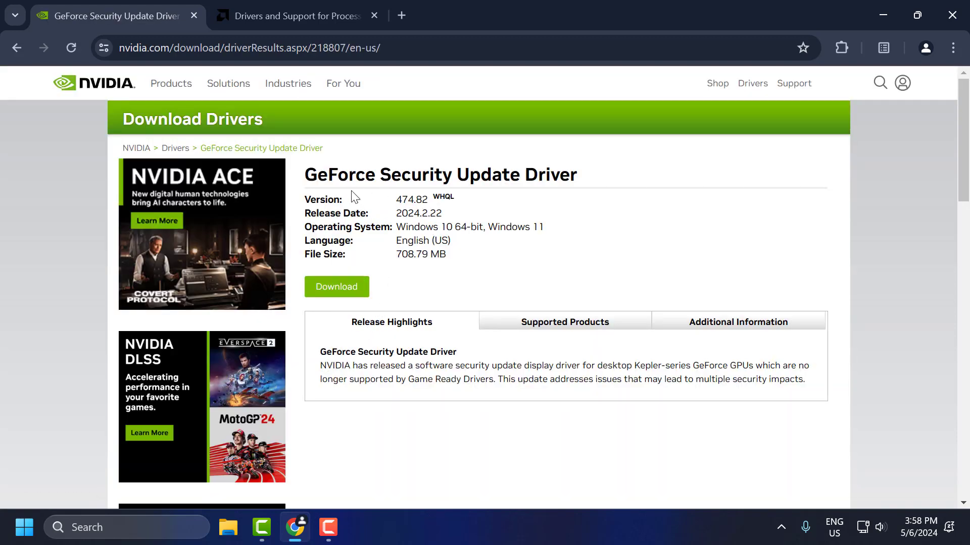
mouse_move(337, 286)
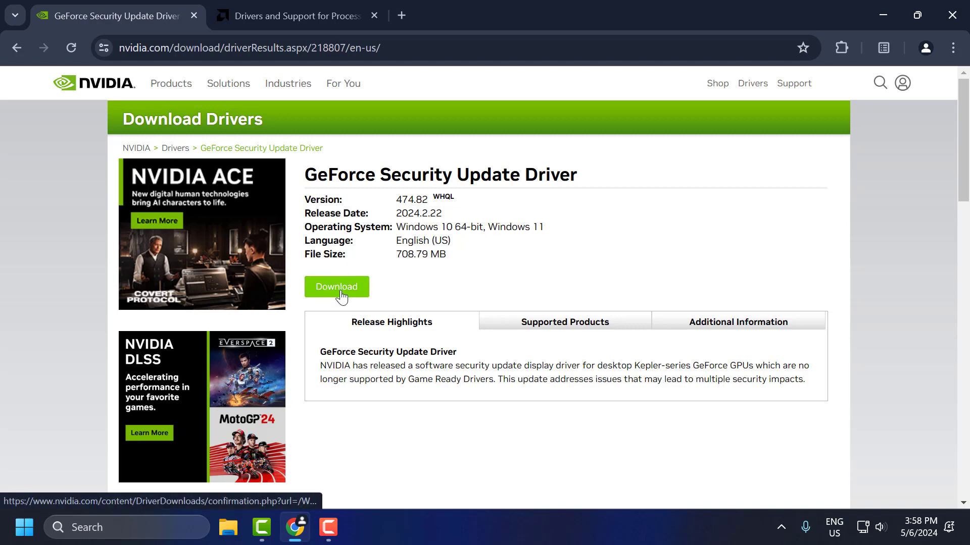
left_click(337, 286)
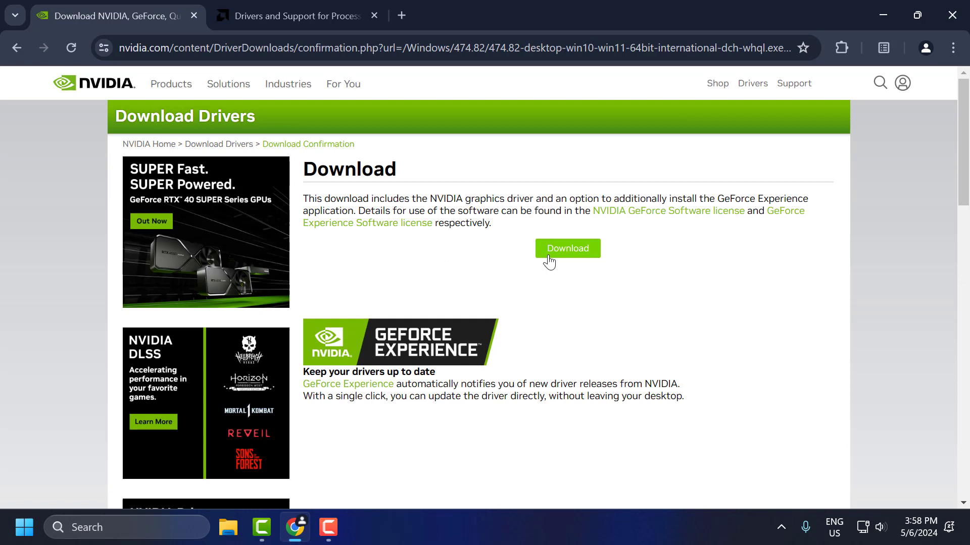
left_click(566, 249)
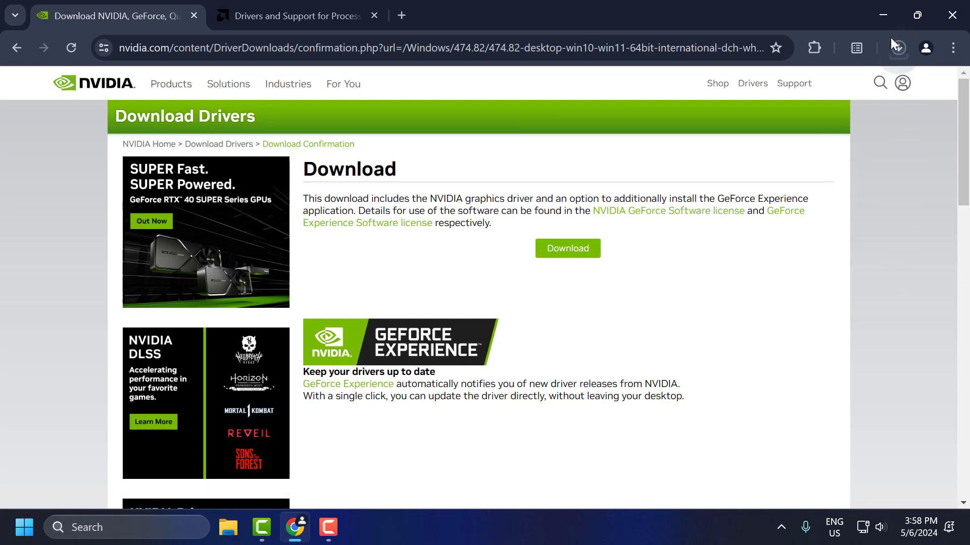
left_click(897, 47)
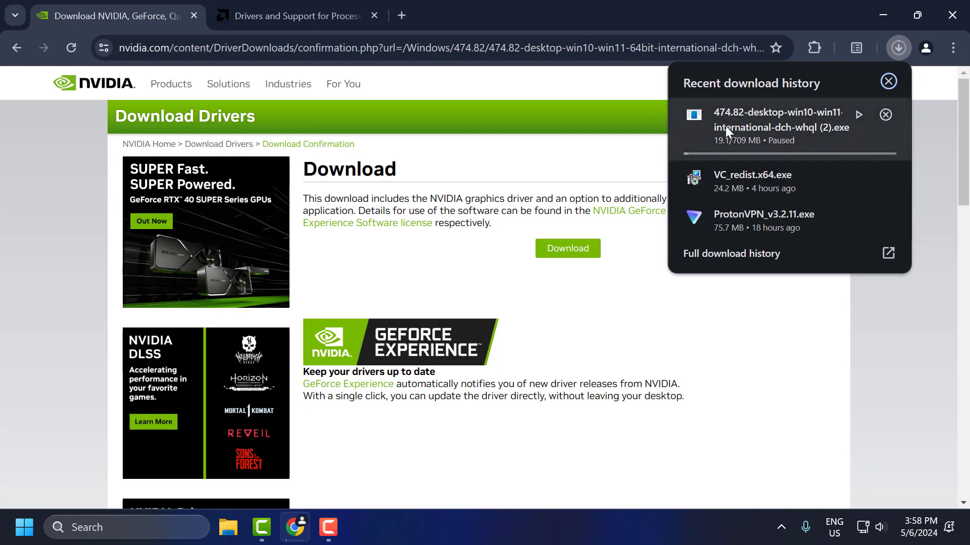
left_click(297, 15)
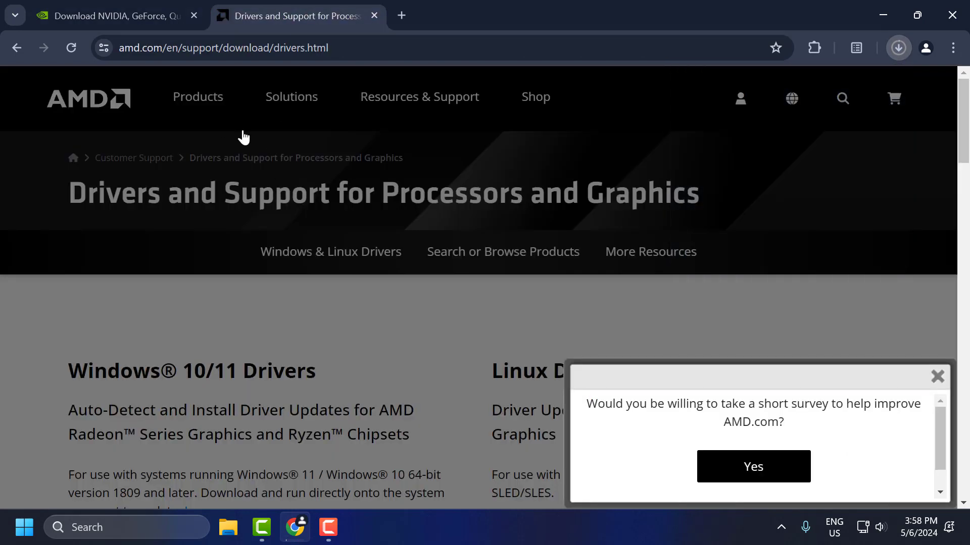
Submit an AMD driver search for Graphics > Radeon RX > RX 5000 Series > Radeon RX 5300
left_click(752, 467)
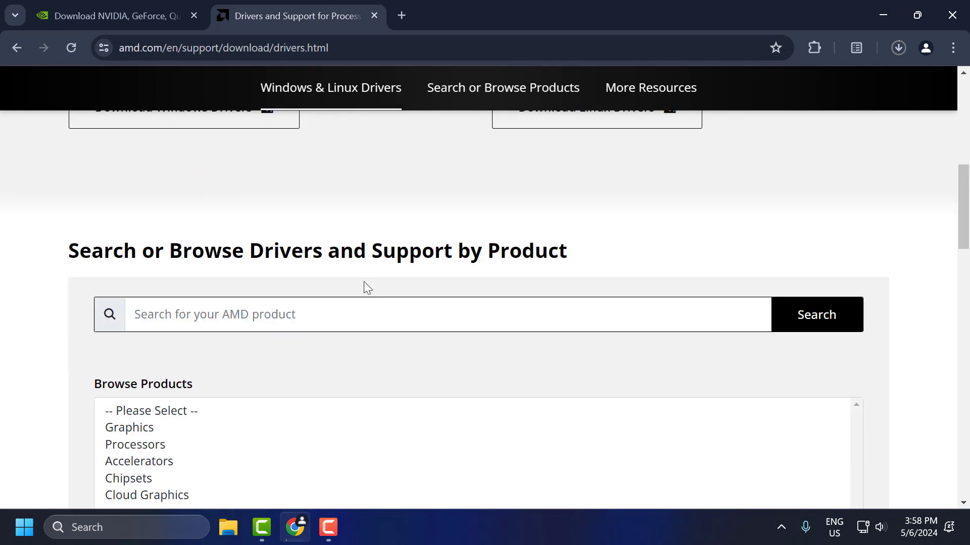
scroll("down", 3)
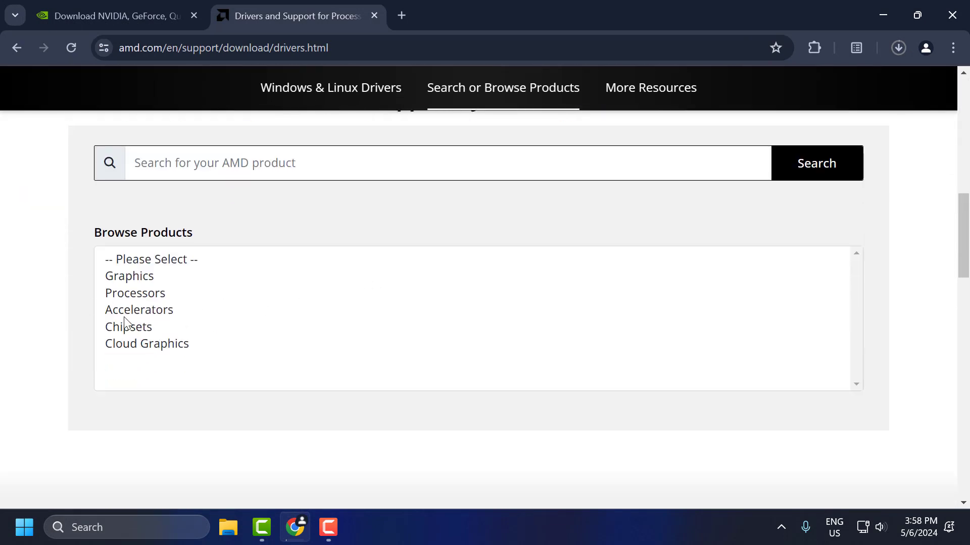
left_click(129, 276)
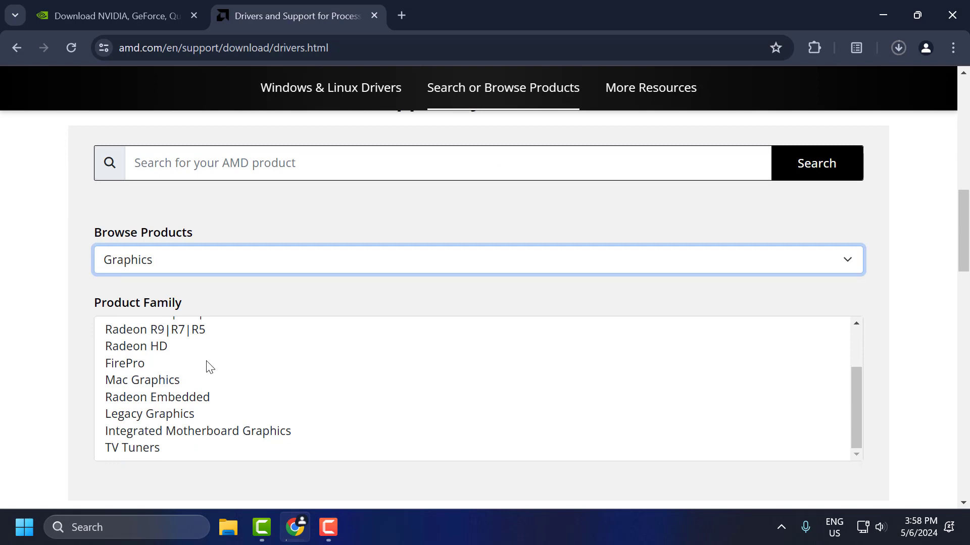
left_click(152, 347)
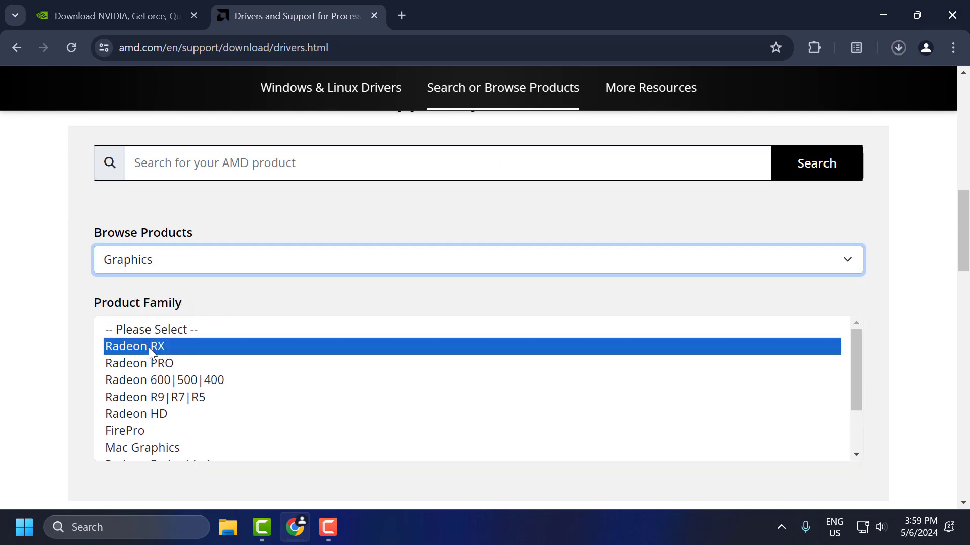
left_click(135, 347)
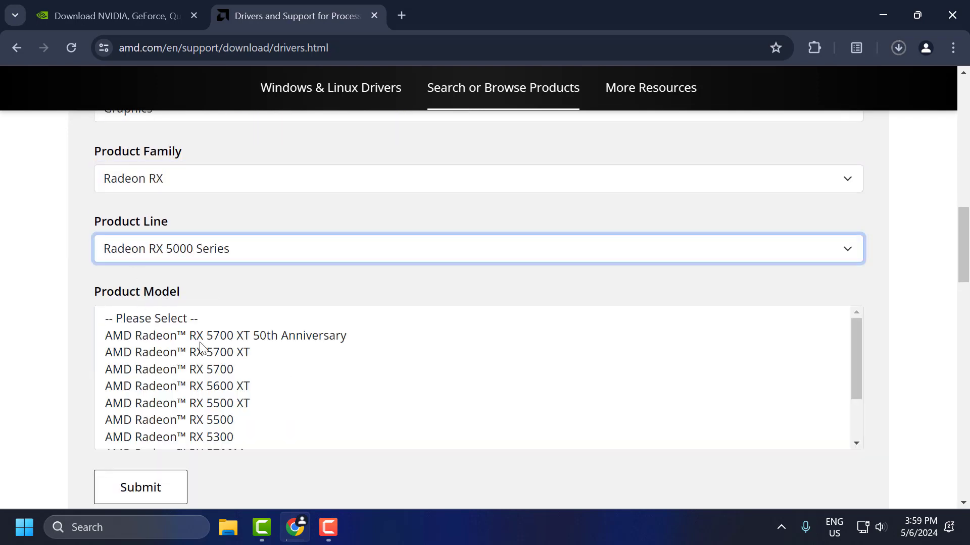
left_click(169, 437)
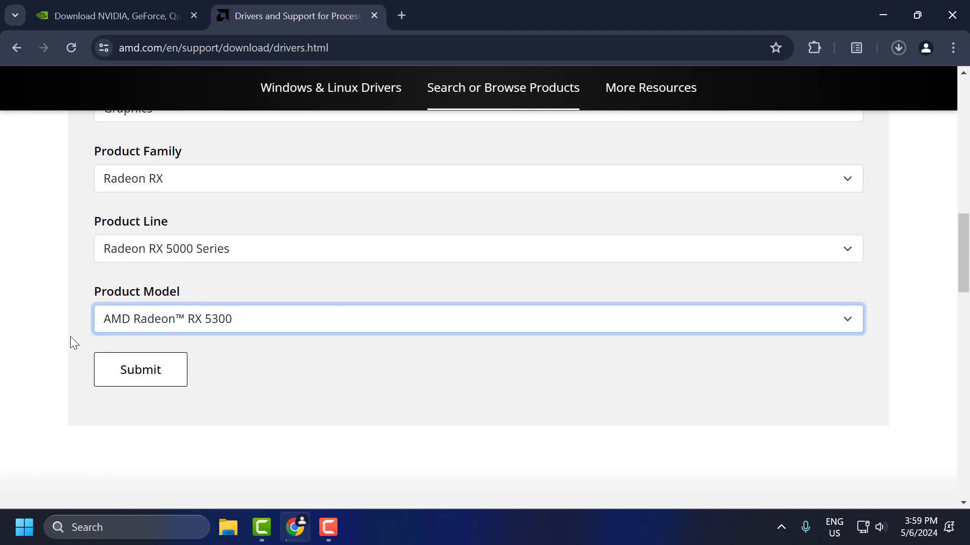
left_click(140, 370)
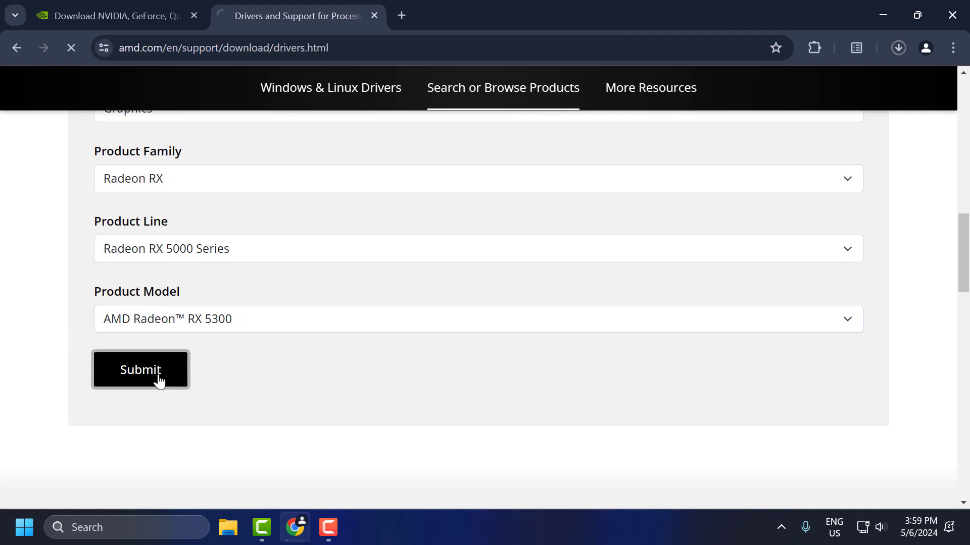
Start downloading the Windows 11 64-Bit AMD Software: Adrenalin Edition driver for the RX 5300
left_click(140, 370)
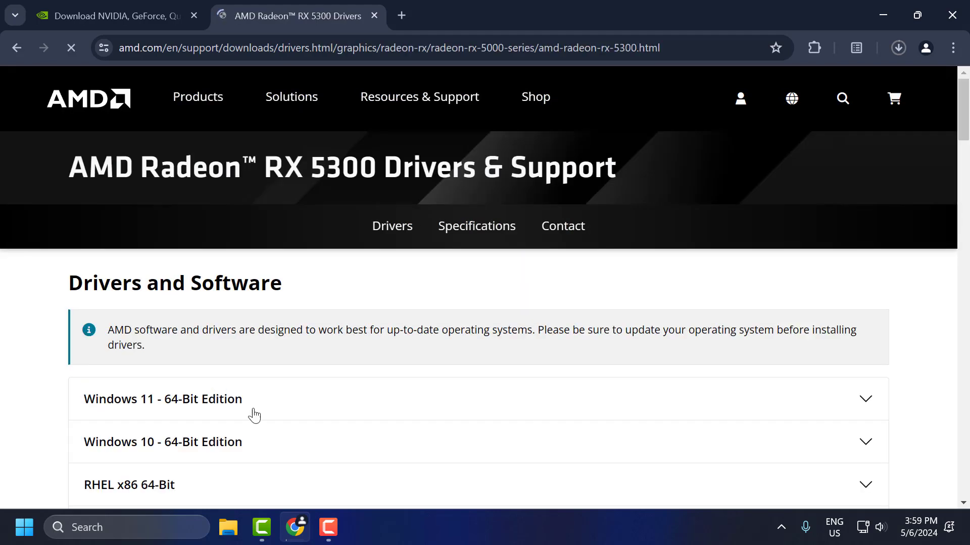
scroll("down", 3)
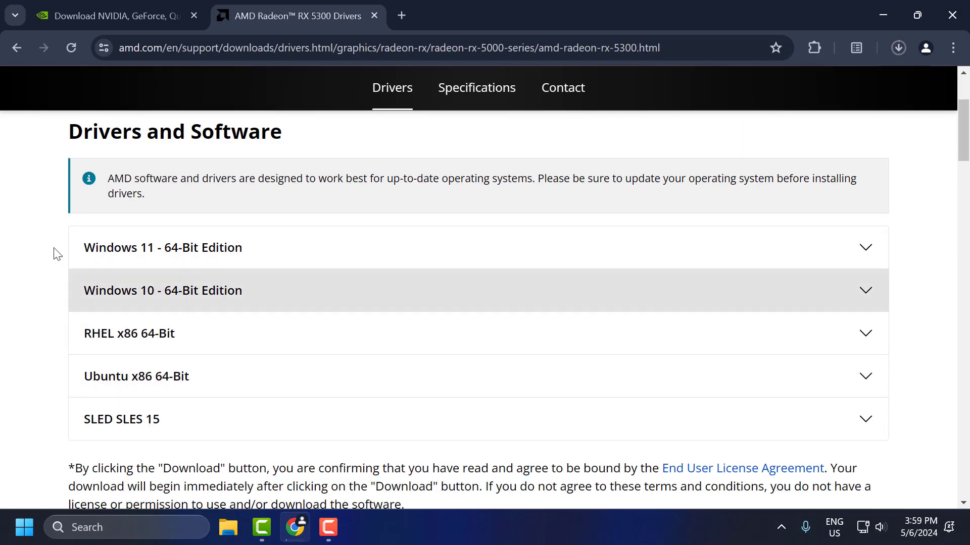
left_click(163, 248)
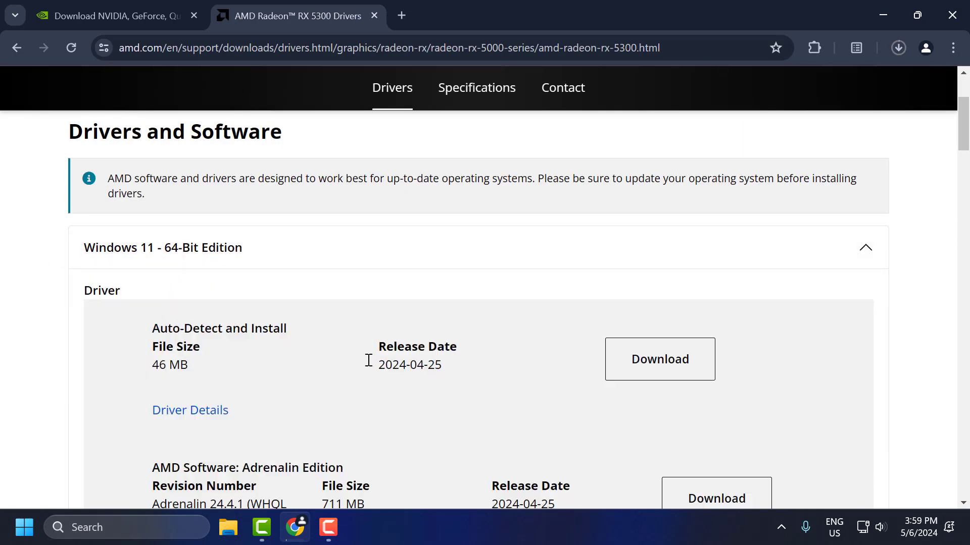
scroll("down", 3)
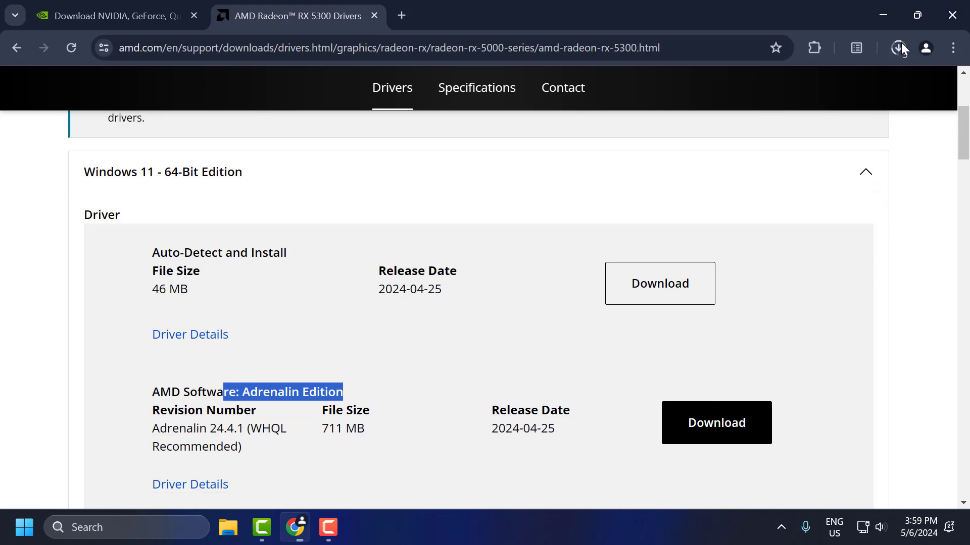
left_click(898, 48)
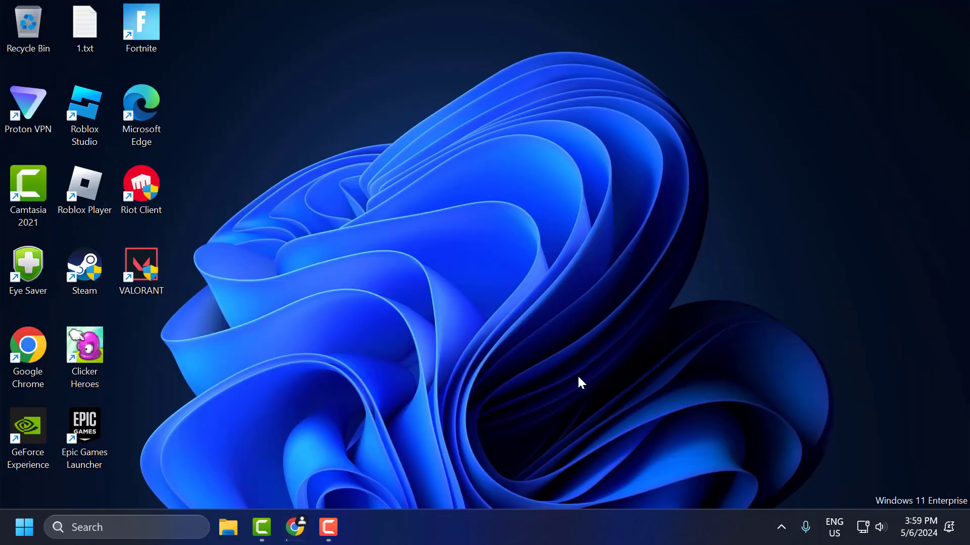
mouse_move(481, 374)
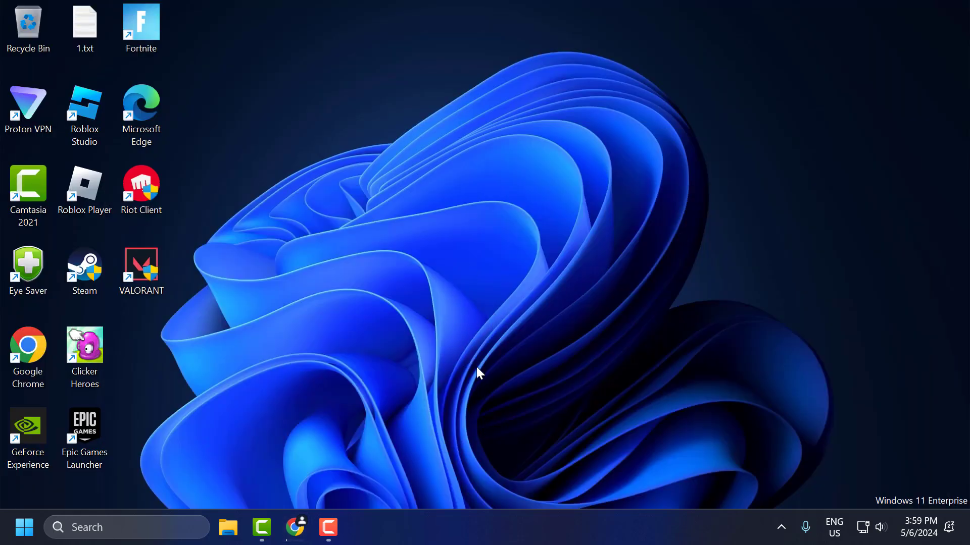
mouse_move(615, 452)
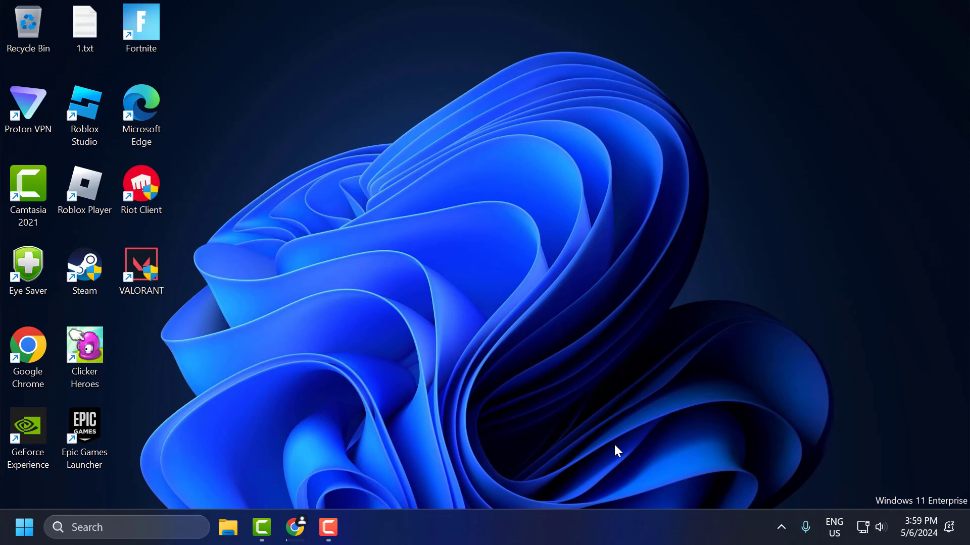
mouse_move(609, 444)
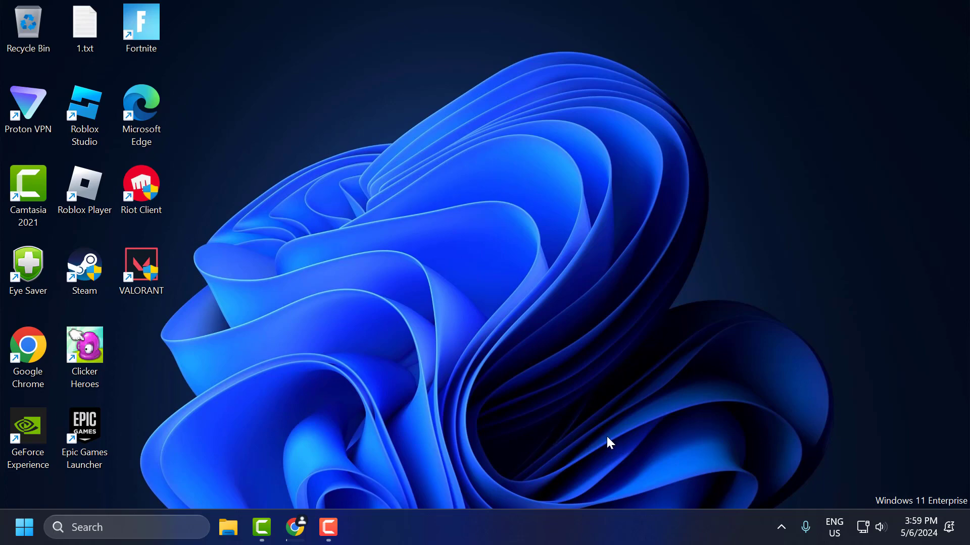
mouse_move(476, 440)
type("%localappdata%")
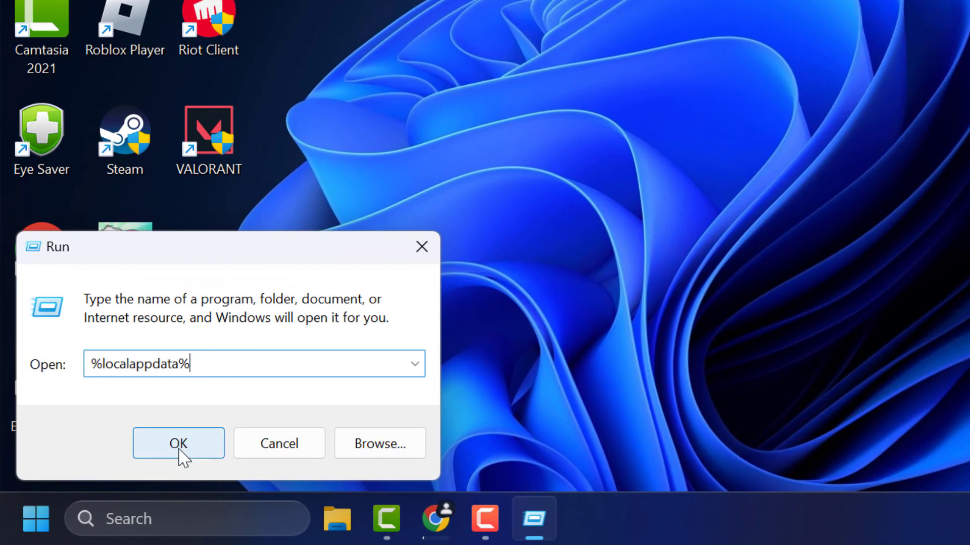
Run %localappdata% to show the AppData Local folder in File Explorer
left_click(177, 443)
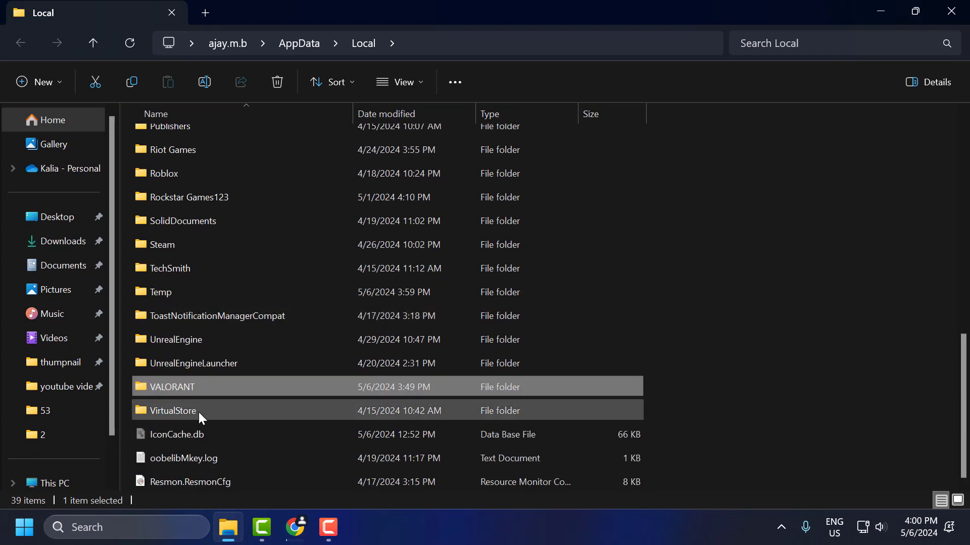
Delete the CrashReportClient folder inside VALORANT\Saved\Config
double_click(173, 387)
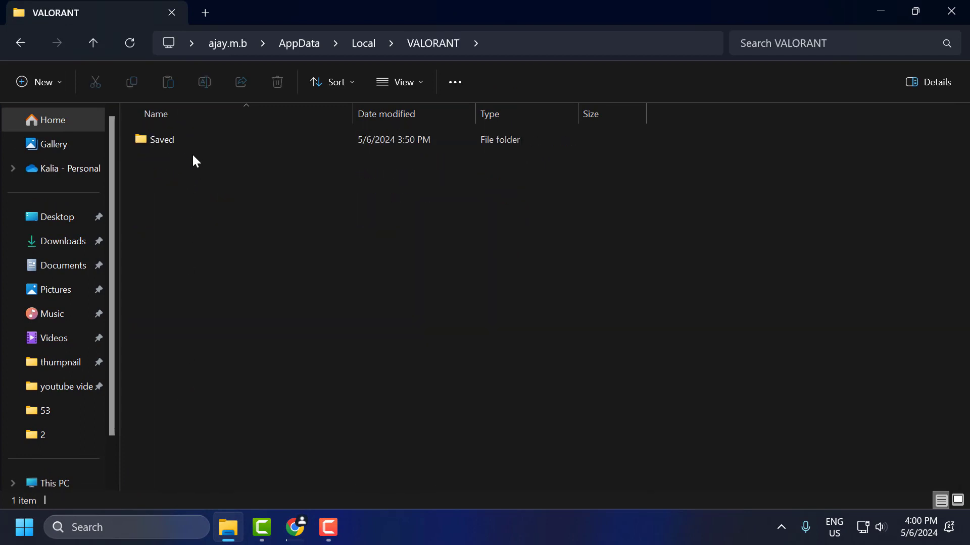
double_click(163, 140)
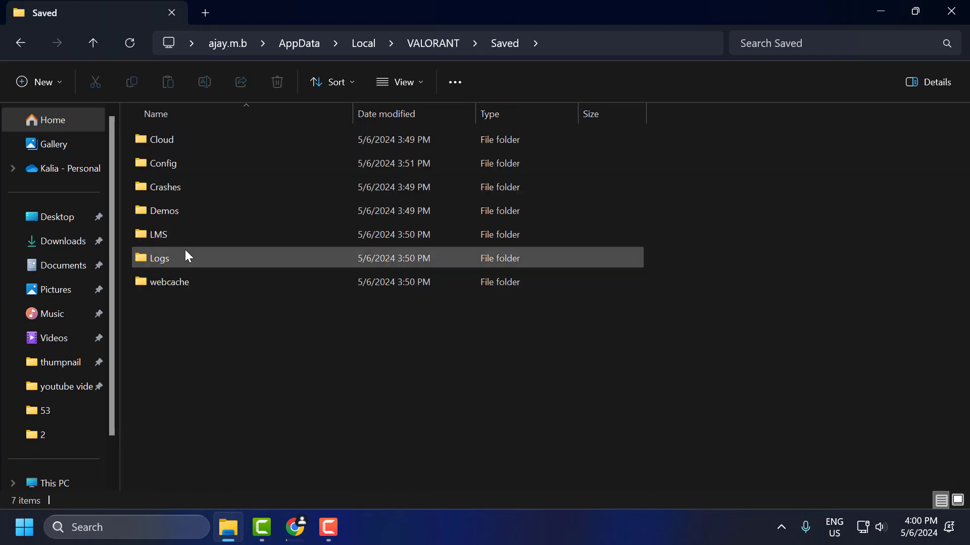
double_click(163, 163)
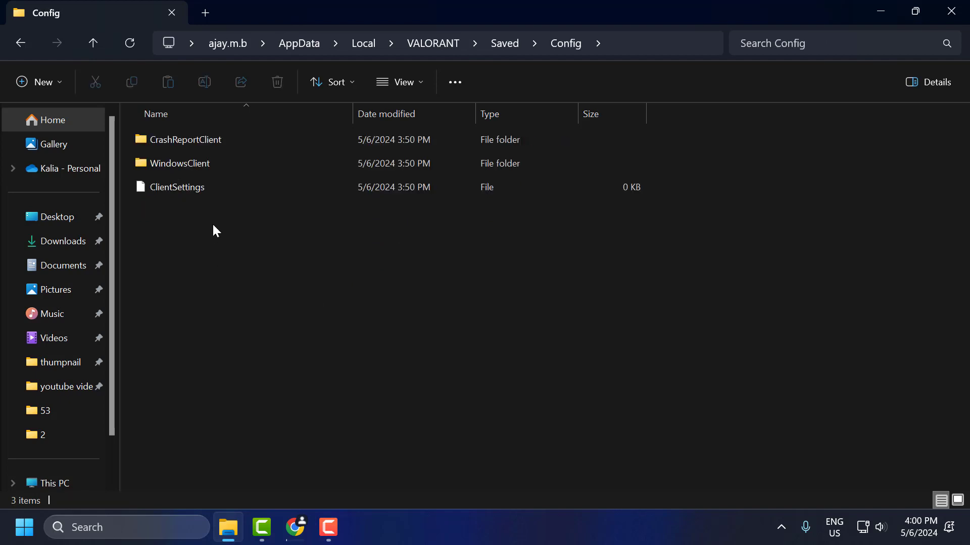
mouse_move(185, 139)
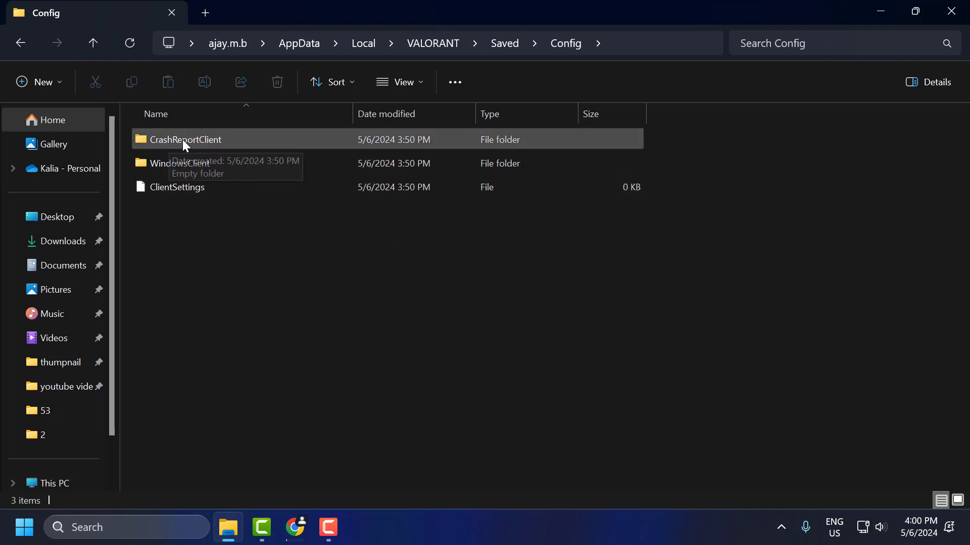
right_click(183, 139)
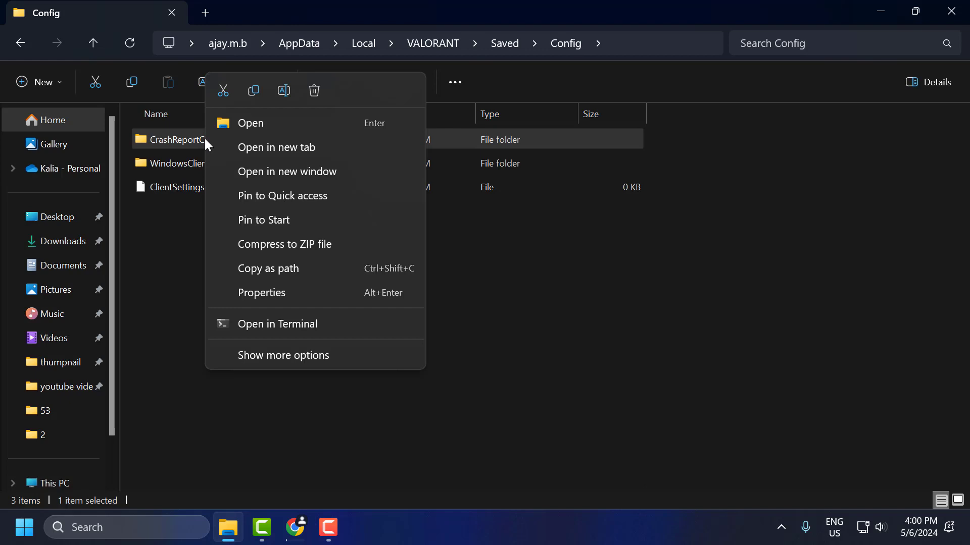
left_click(314, 90)
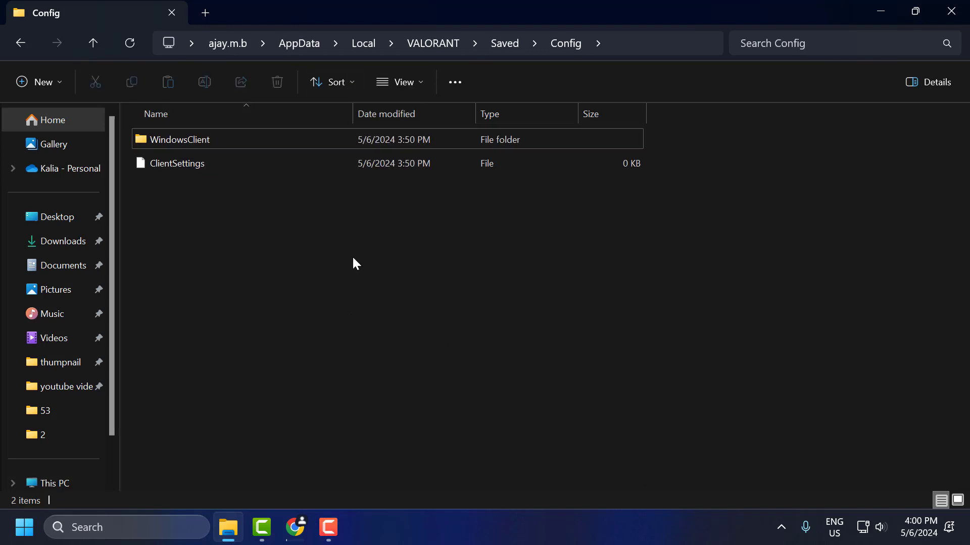
mouse_move(505, 43)
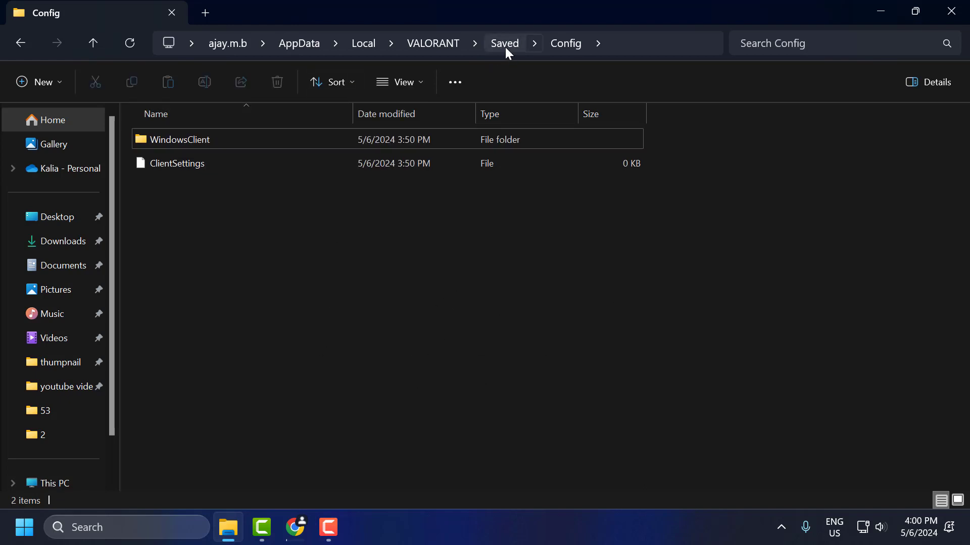
Go back to VALORANT's Saved folder and delete the webcache folder
left_click(503, 43)
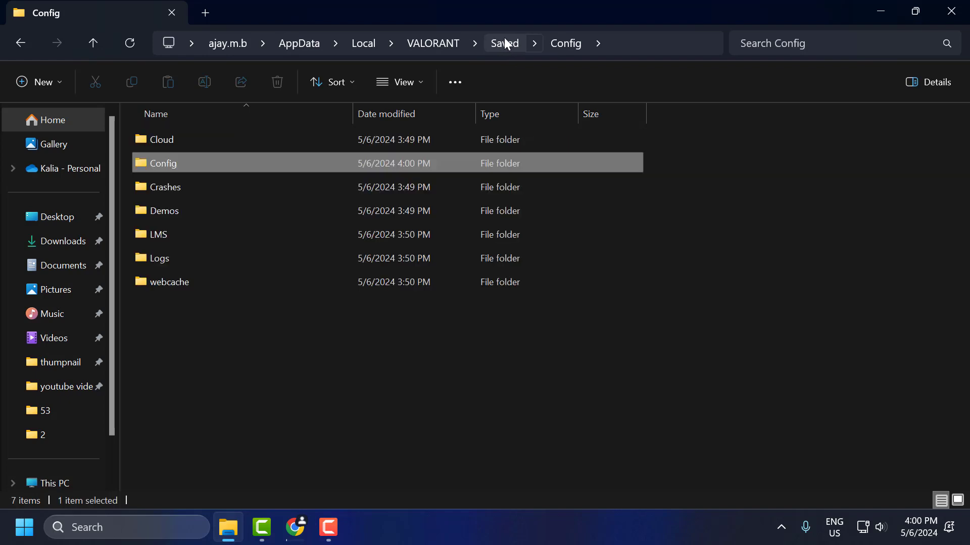
left_click(505, 43)
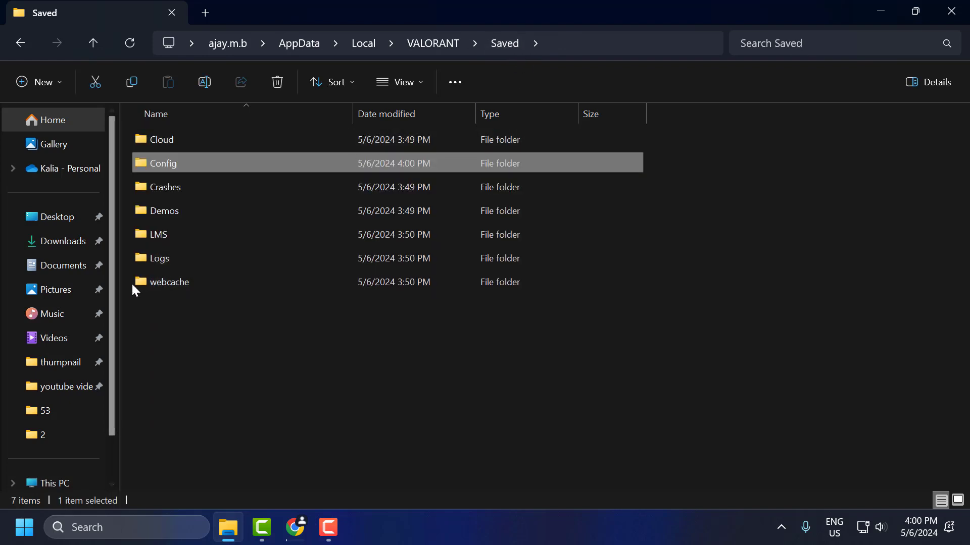
left_click(169, 282)
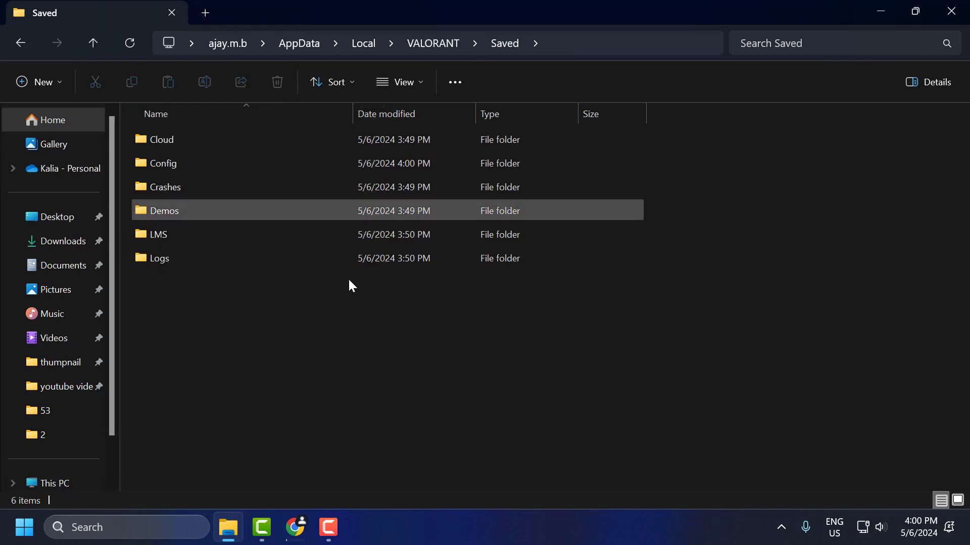
left_click(159, 235)
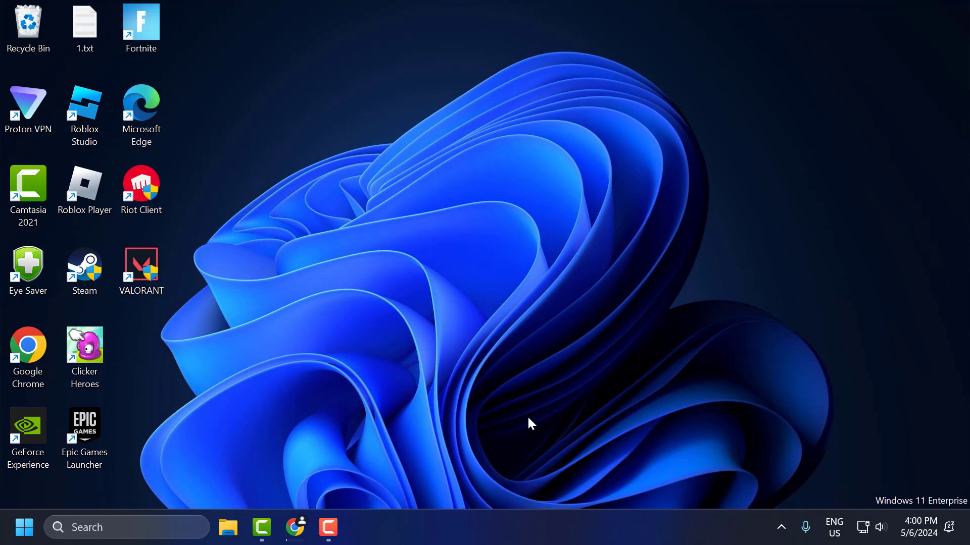
mouse_move(497, 375)
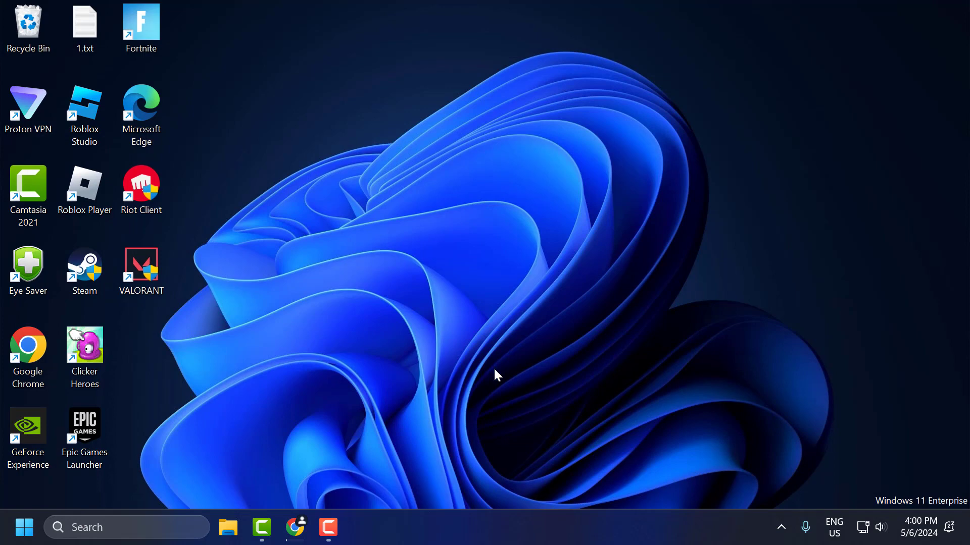